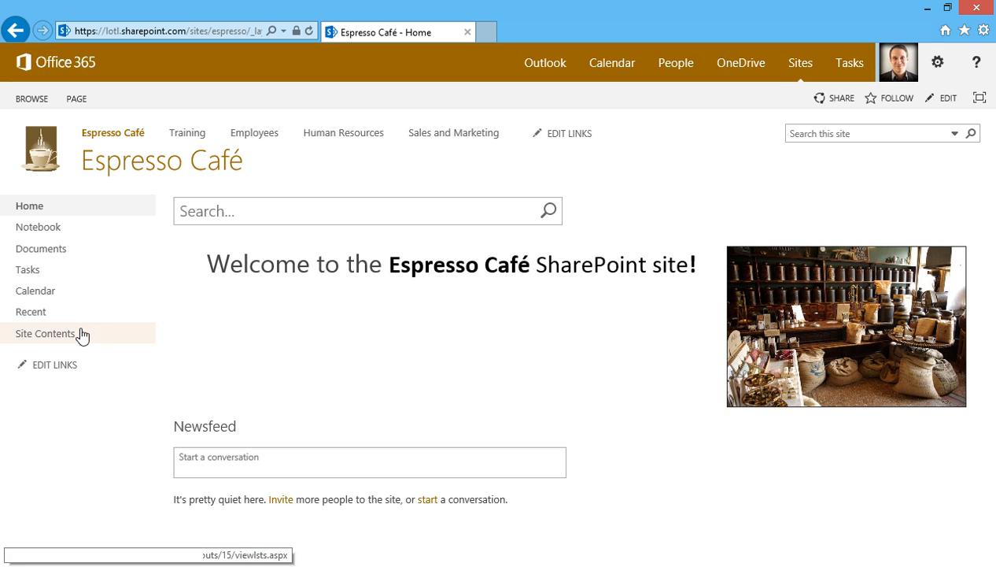
- Open the Employees list from the Espresso Café site's Site Contents
{"action": "left_click", "coordinate": [44, 334]}
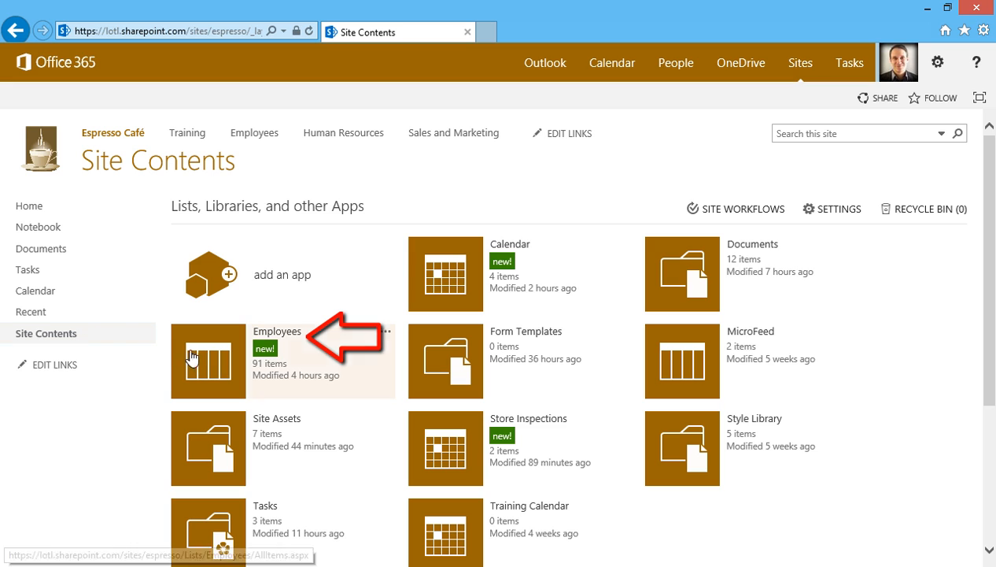
{"action": "left_click", "coordinate": [207, 361]}
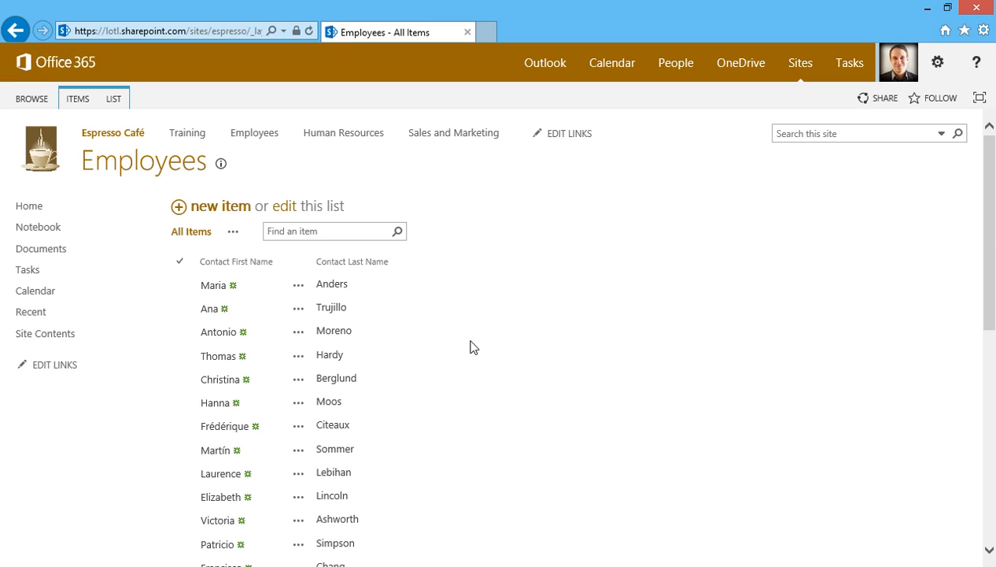
- Sort Employees by Contact First Name descending then ascending, then ascending by Contact Last Name
{"action": "left_click", "coordinate": [236, 261]}
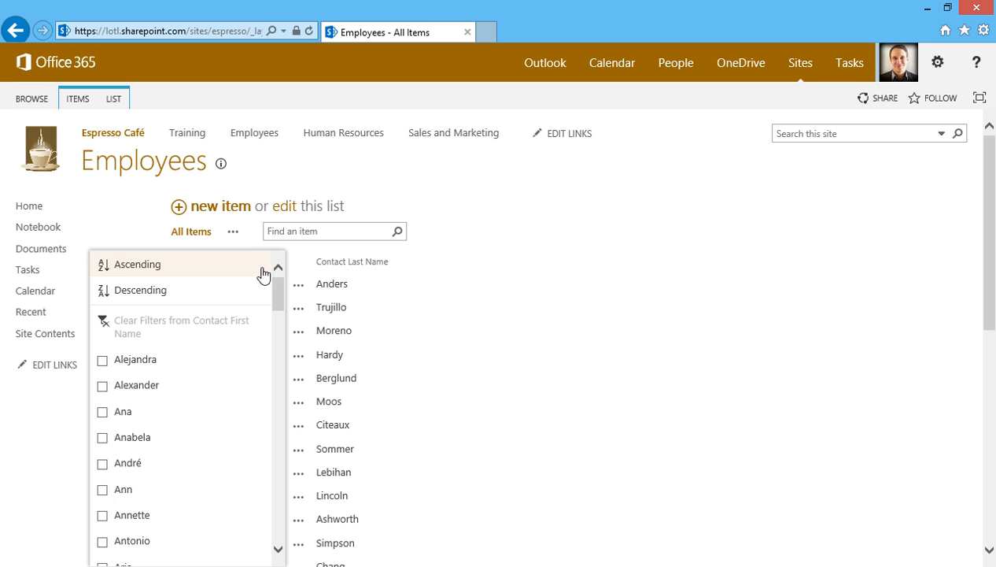
{"action": "left_click", "coordinate": [141, 290]}
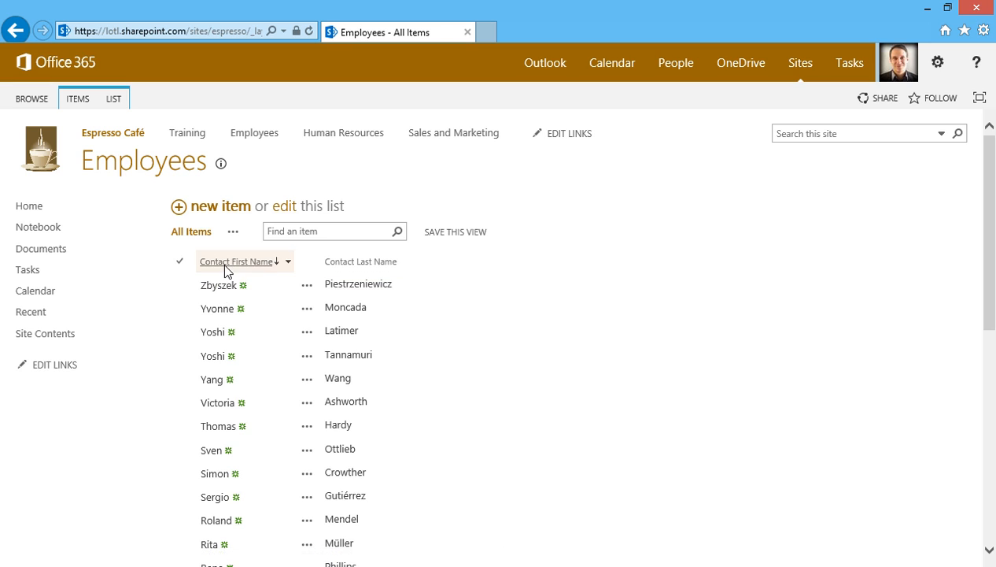
{"action": "left_click", "coordinate": [236, 261]}
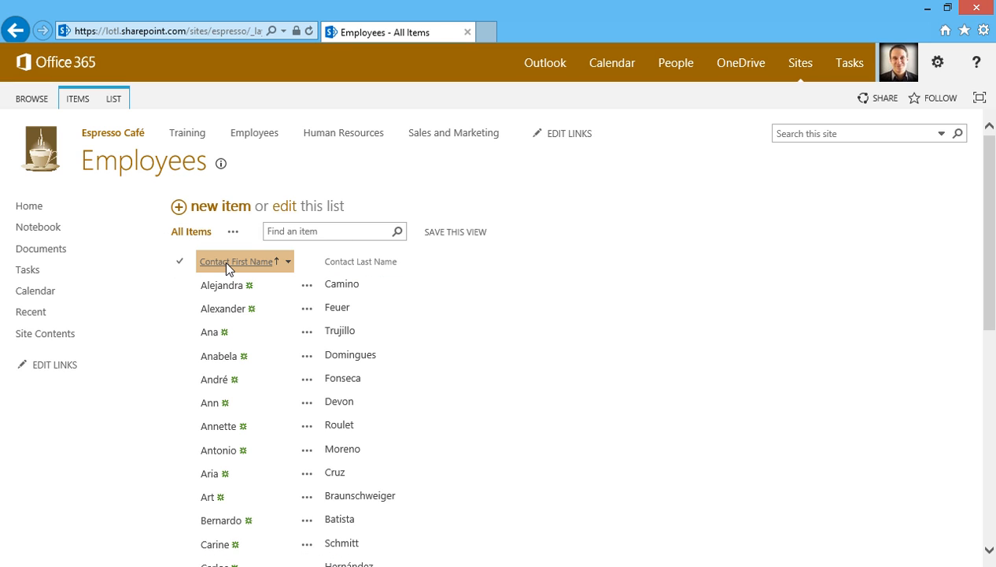
{"action": "left_click", "coordinate": [239, 261]}
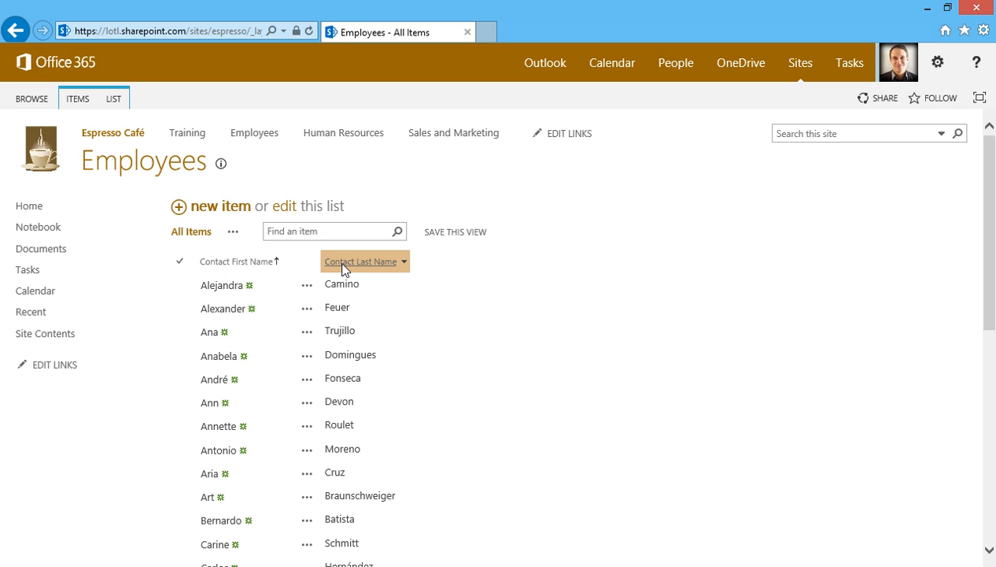
{"action": "left_click", "coordinate": [360, 261]}
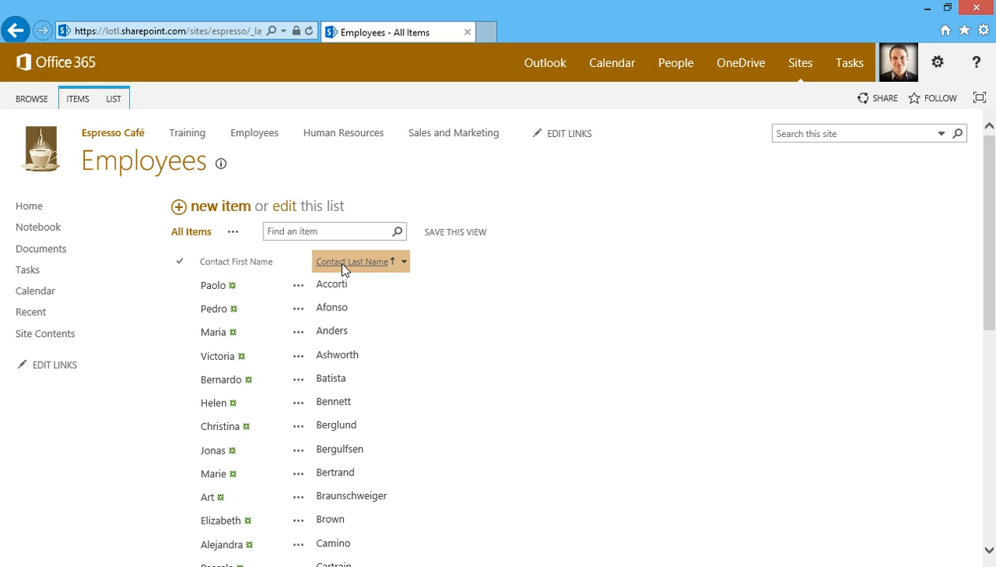
{"action": "mouse_move", "coordinate": [239, 261]}
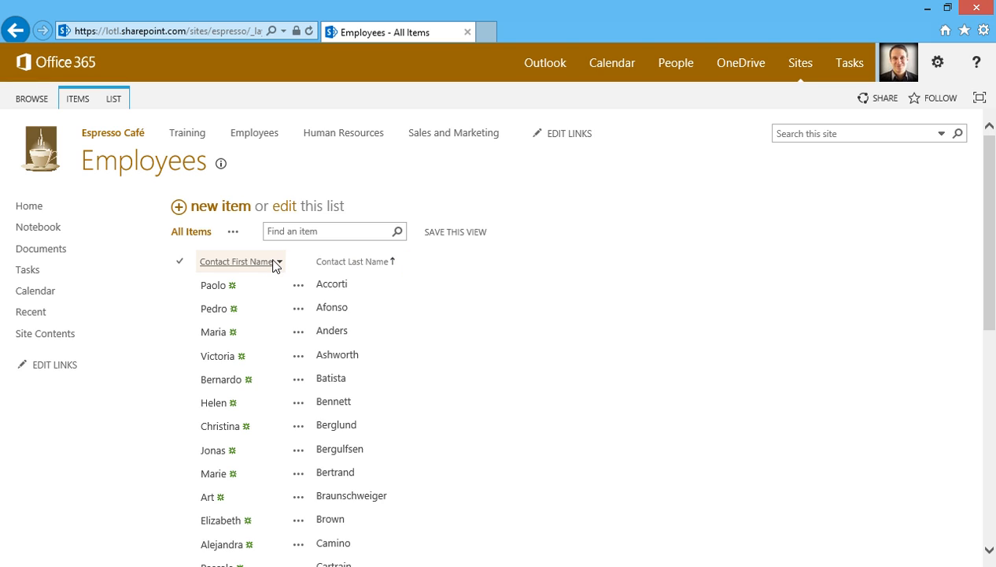
{"action": "left_click", "coordinate": [277, 261]}
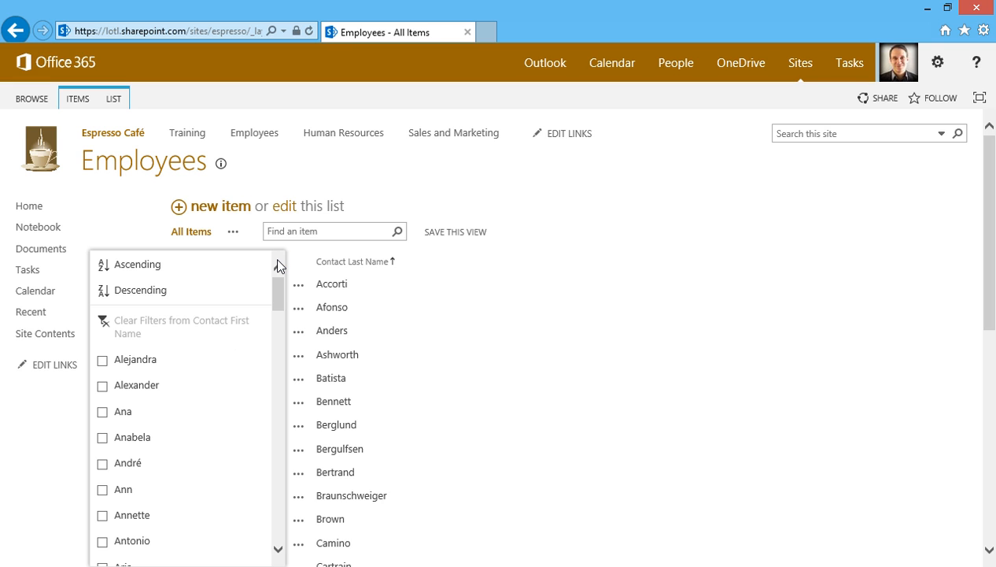
{"action": "scroll", "scroll_direction": "down", "scroll_amount": 3}
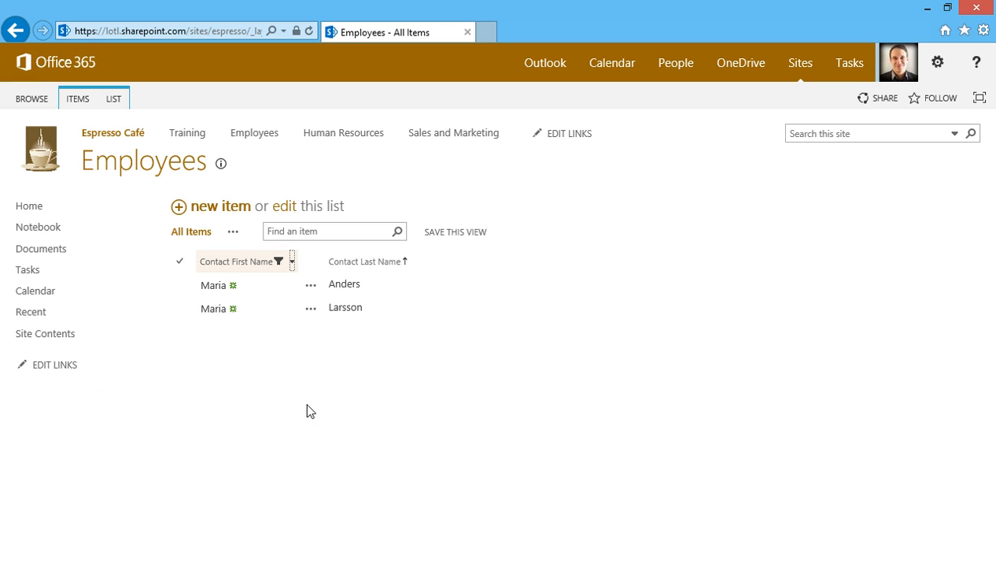
{"action": "mouse_move", "coordinate": [305, 403]}
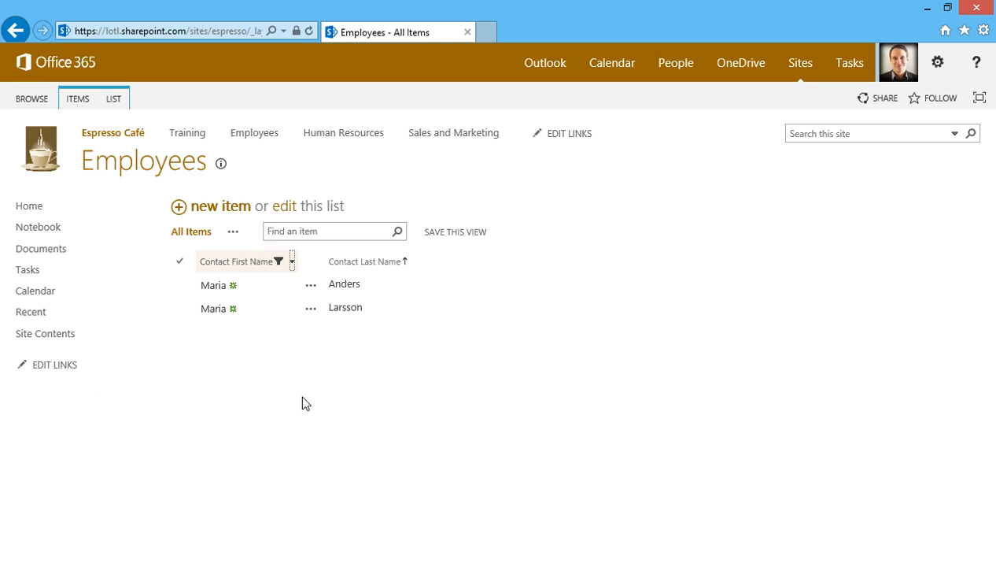
{"action": "left_click", "coordinate": [293, 261]}
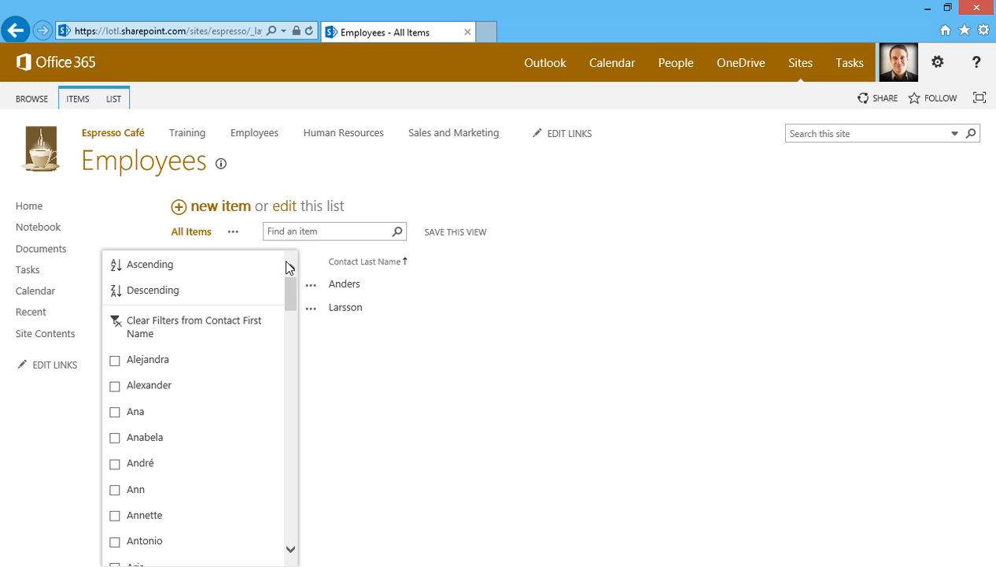
{"action": "left_click", "coordinate": [194, 326]}
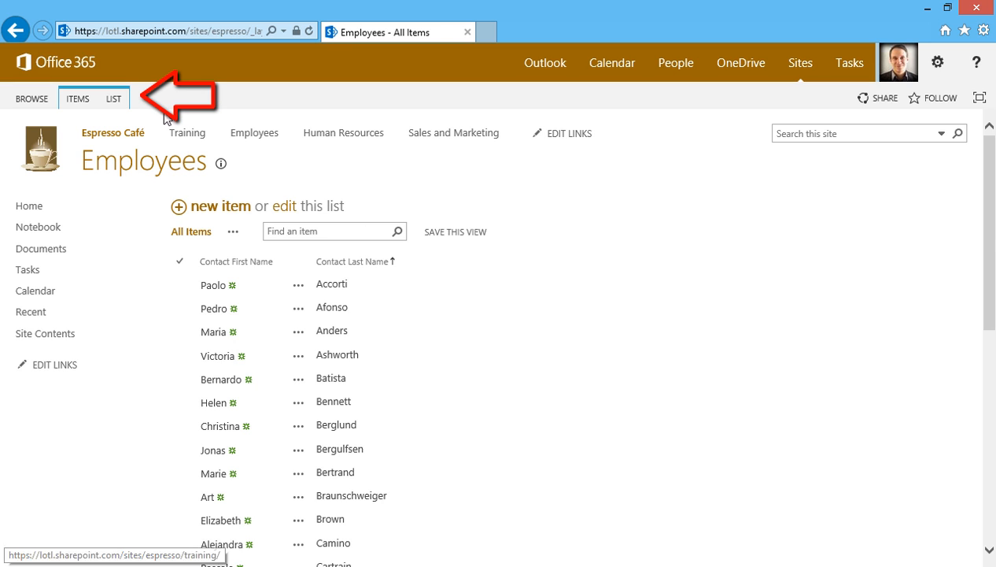
- Show the ITEMS ribbon commands for working with individual Employees list items
{"action": "left_click", "coordinate": [79, 98]}
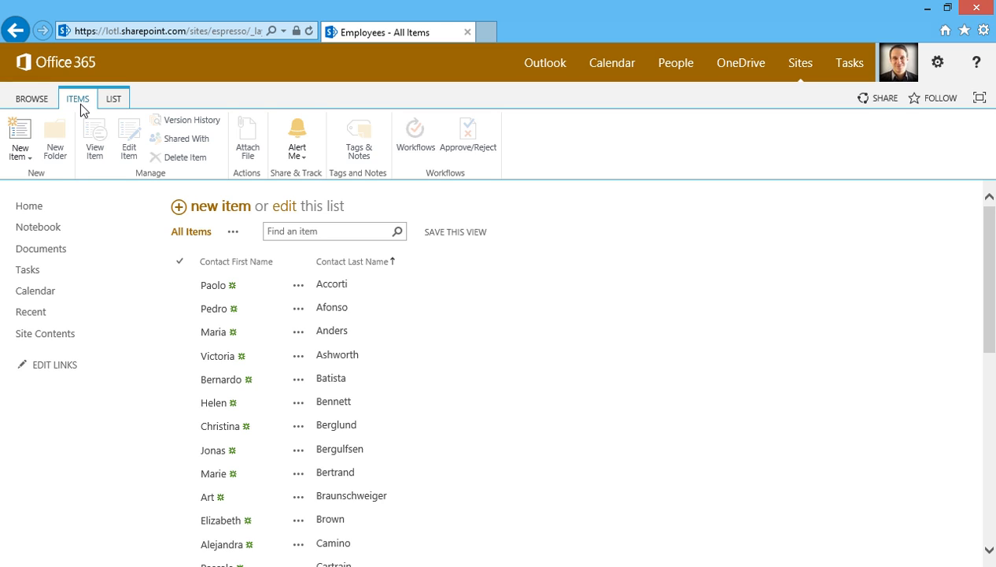
- Show the LIST ribbon commands and go to the Employees List Settings page
{"action": "left_click", "coordinate": [113, 98]}
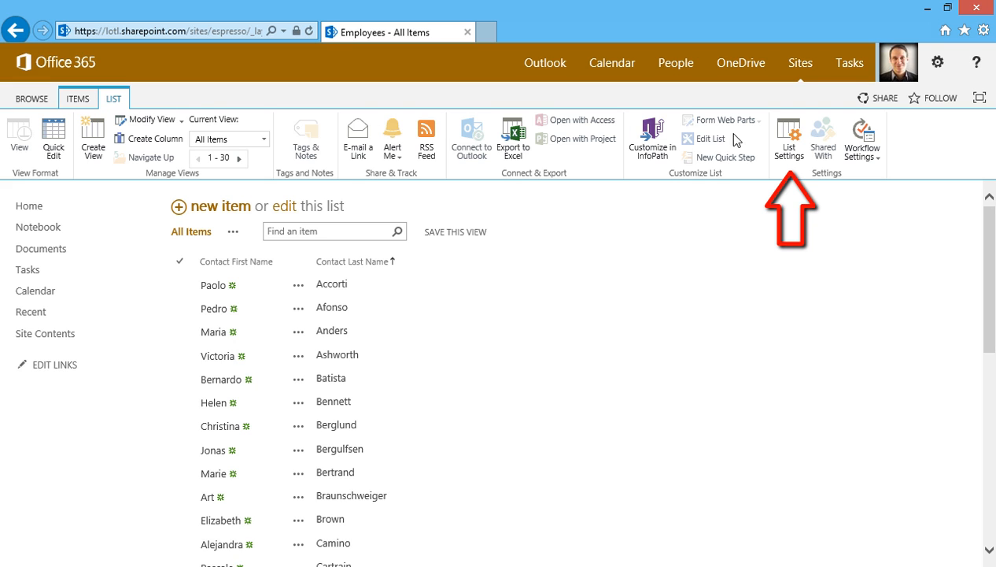
{"action": "left_click", "coordinate": [789, 138]}
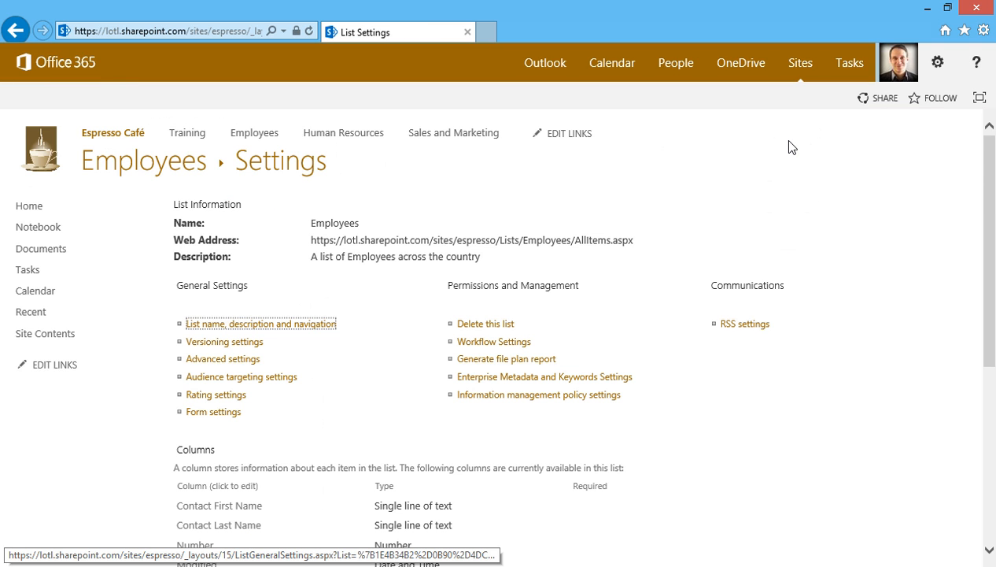